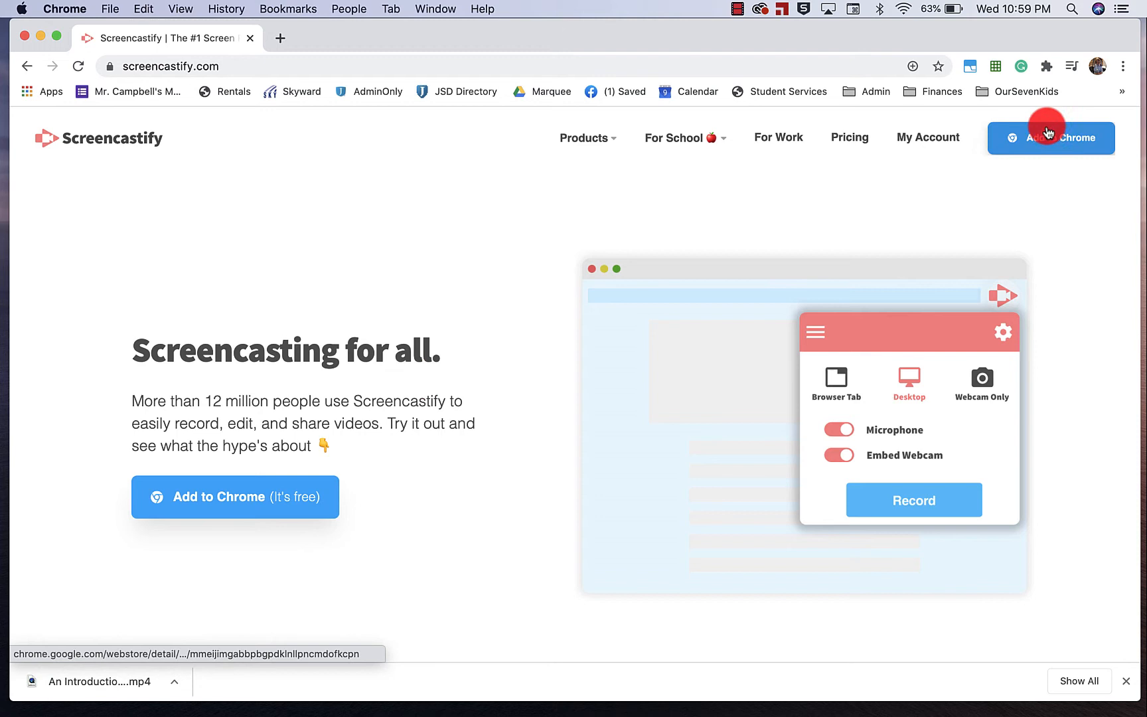
{"action": "mouse_move", "coordinate": [430, 425]}
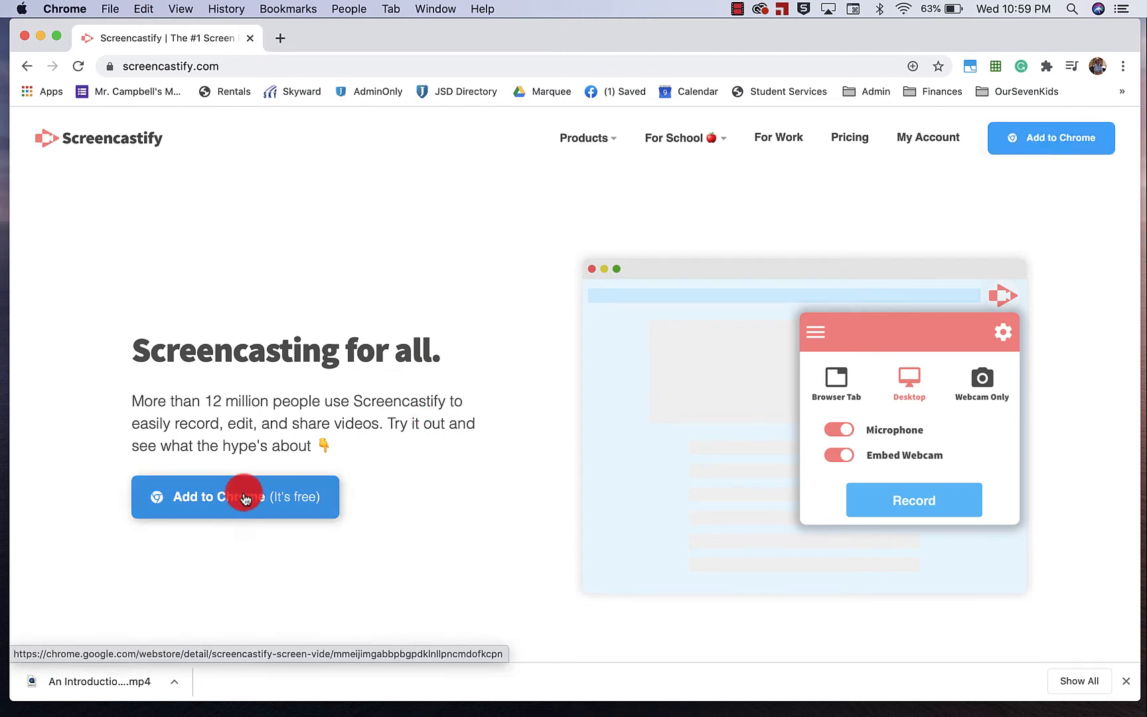
Step: Start installing Screencastify from its Chrome Web Store listing via Add to Chrome
{"action": "left_click", "coordinate": [234, 496]}
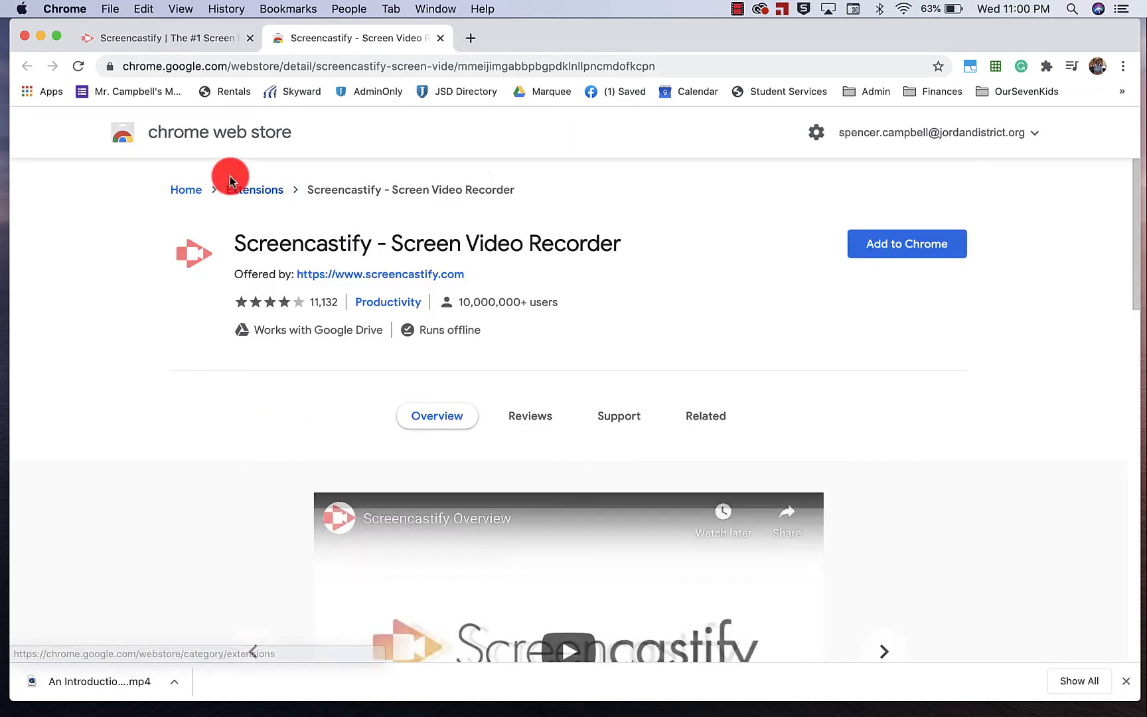
{"action": "mouse_move", "coordinate": [550, 222]}
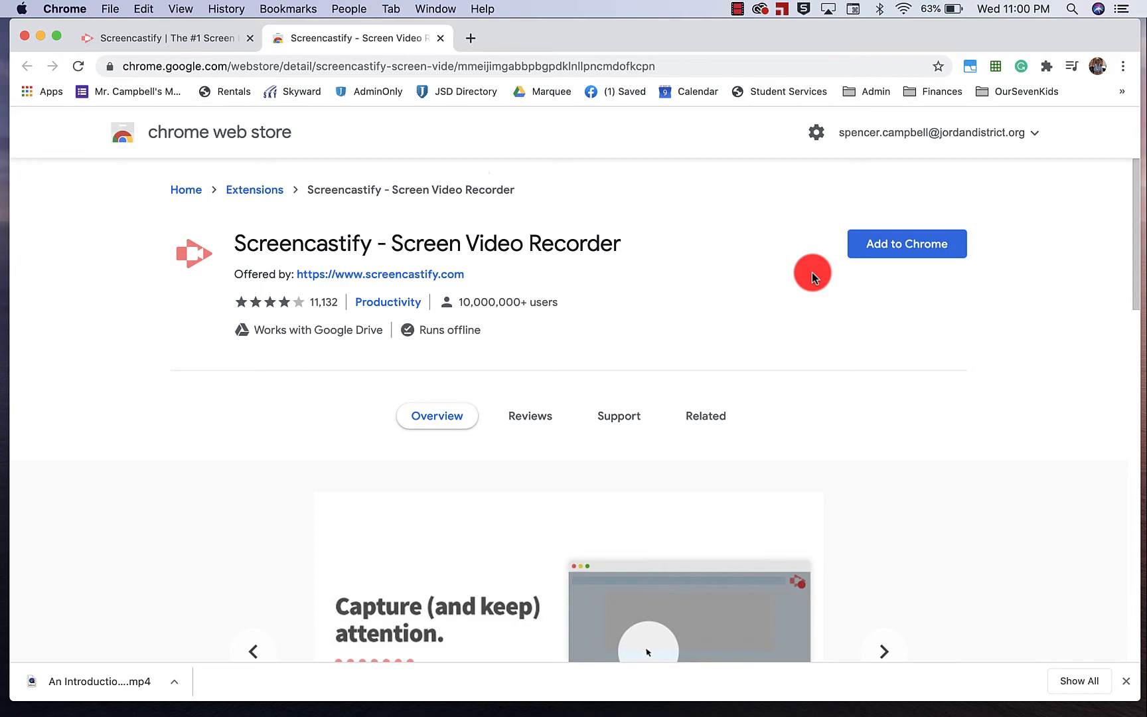
{"action": "left_click", "coordinate": [907, 242]}
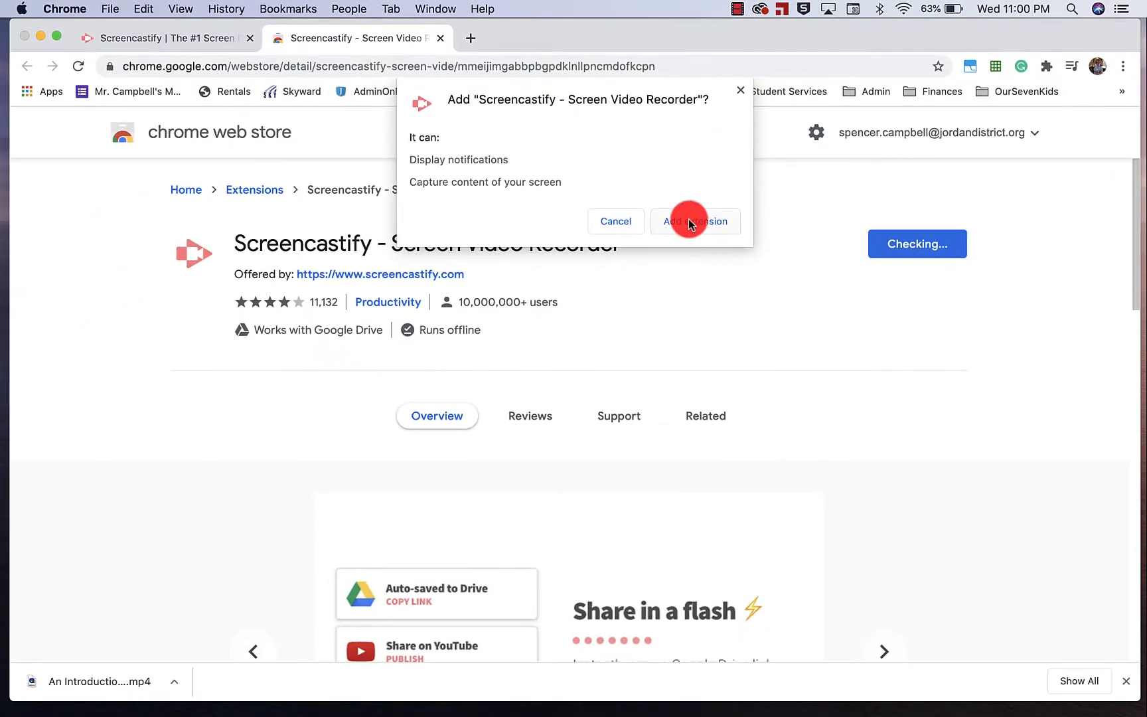
Step: Confirm adding the extension, dismiss the added notice, and launch Screencastify setup from the toolbar
{"action": "left_click", "coordinate": [694, 220]}
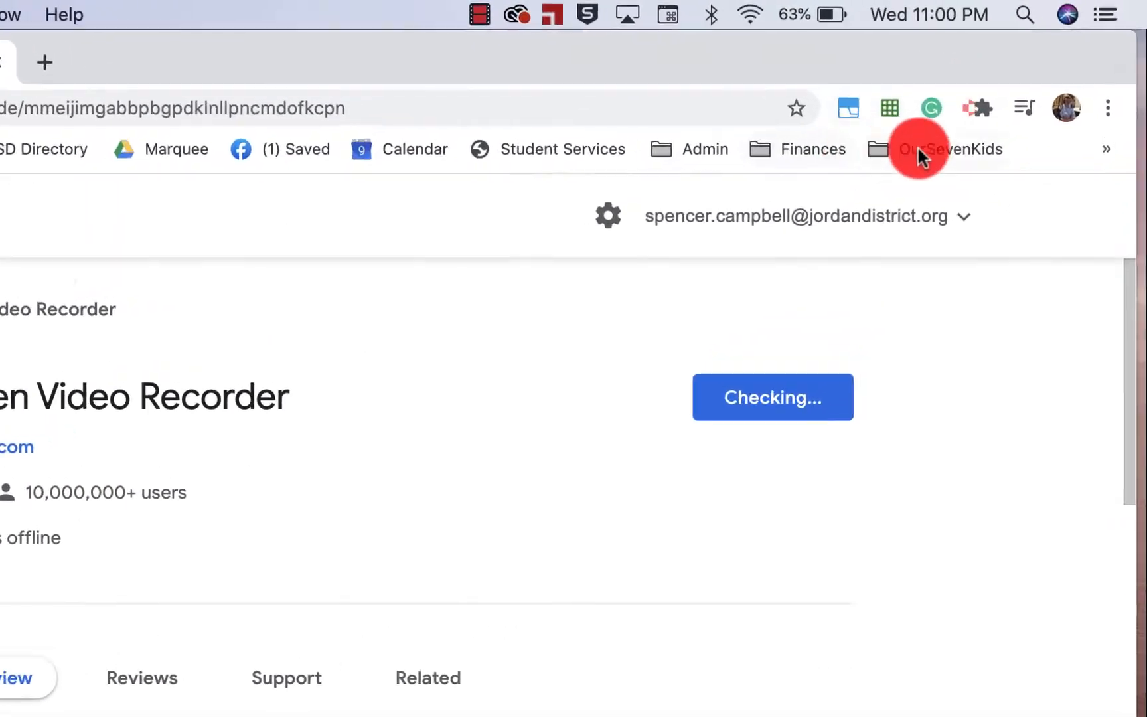
{"action": "left_click", "coordinate": [771, 397]}
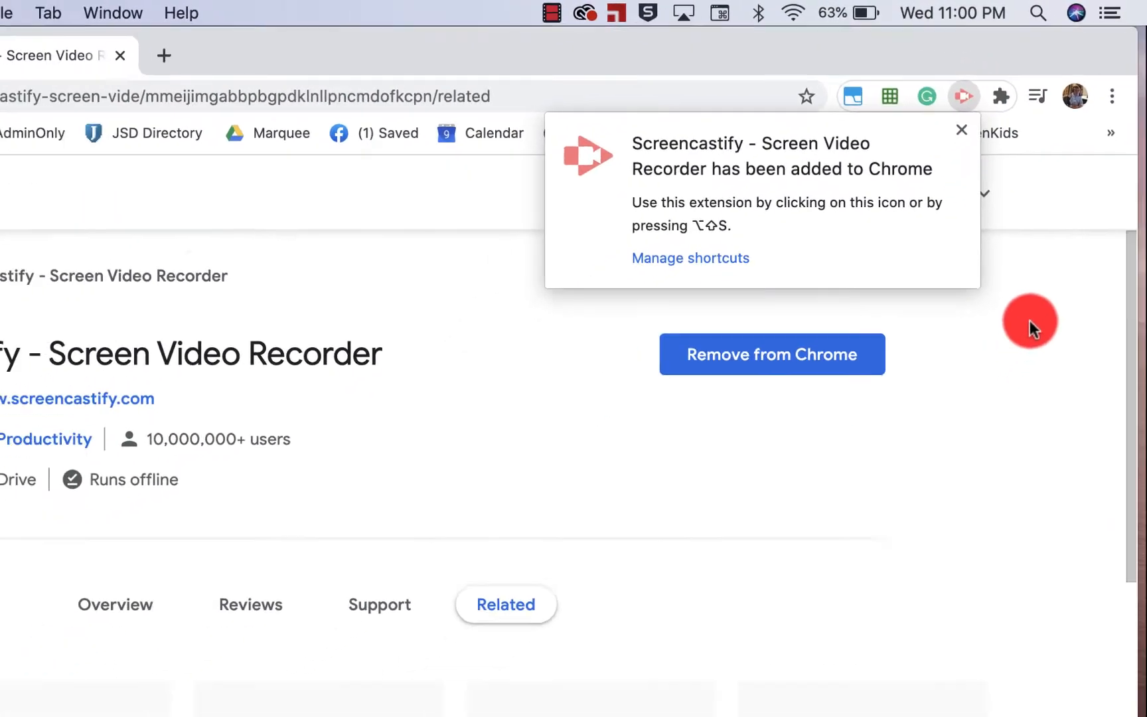
{"action": "left_click", "coordinate": [1001, 96]}
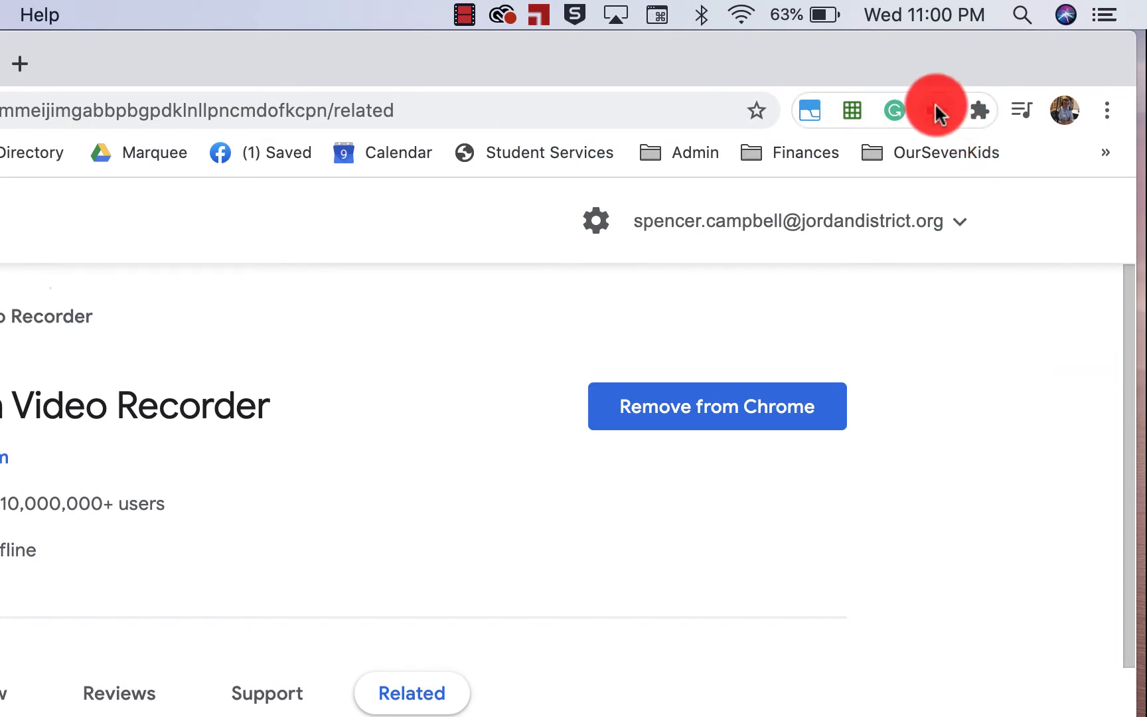
{"action": "left_click", "coordinate": [936, 111]}
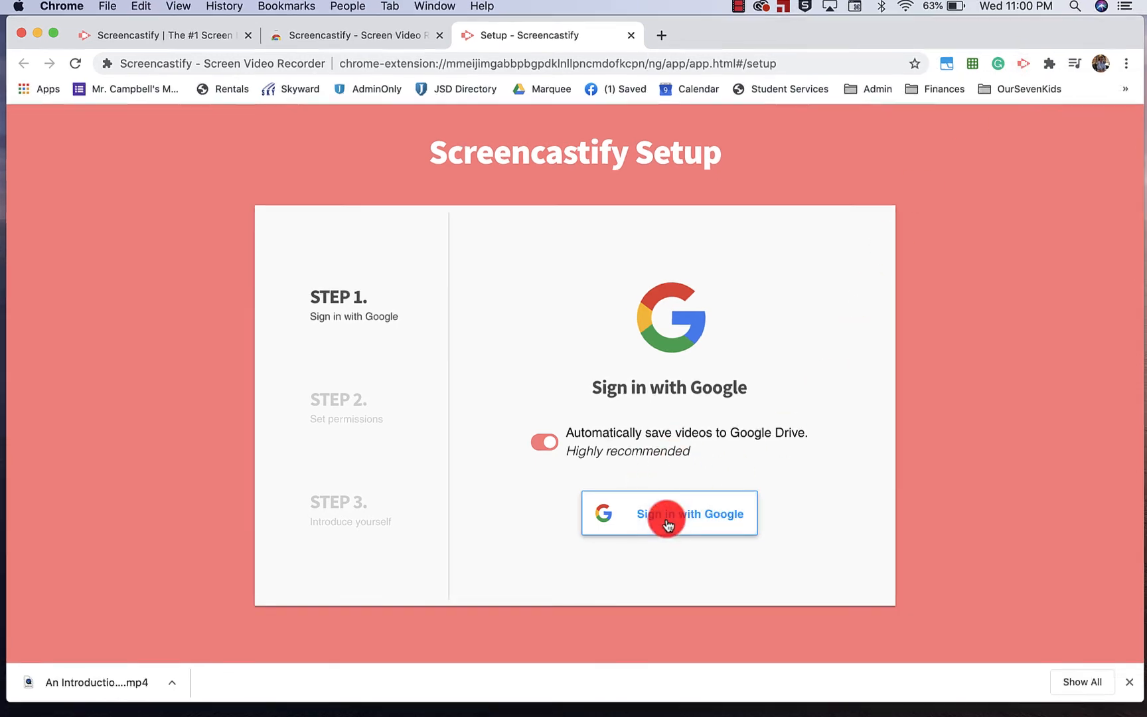
Step: Sign in to Screencastify with a Google account, advancing setup to Step 2, Set Permissions
{"action": "left_click", "coordinate": [668, 512]}
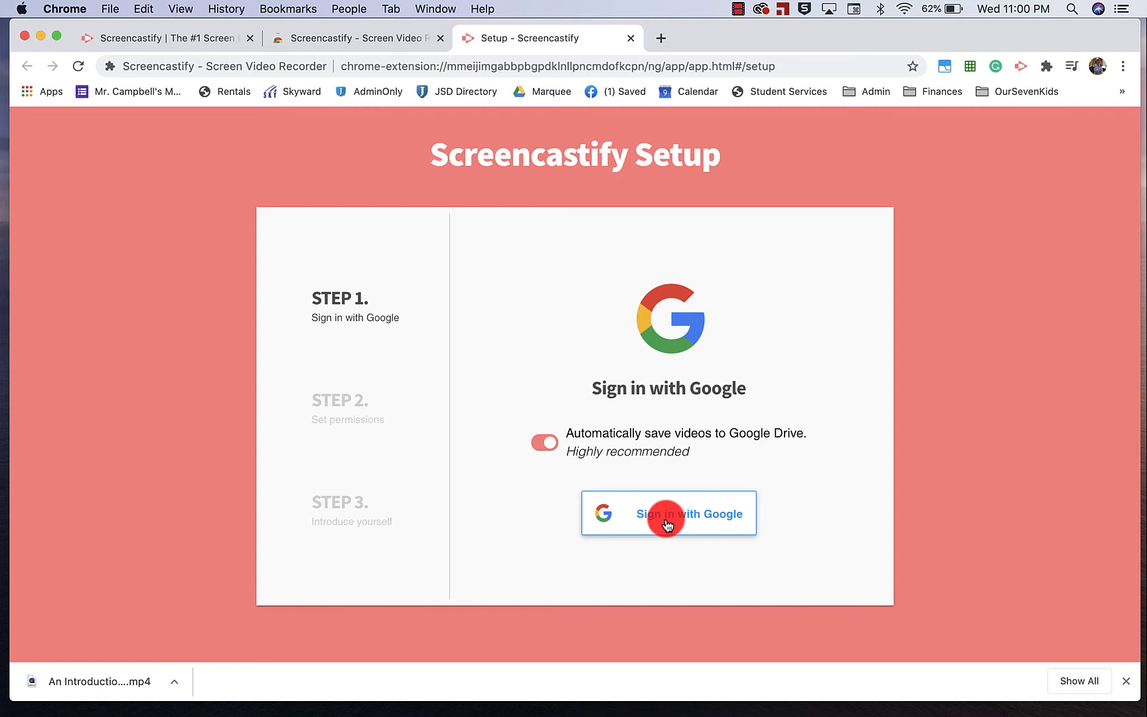
{"action": "left_click", "coordinate": [668, 512]}
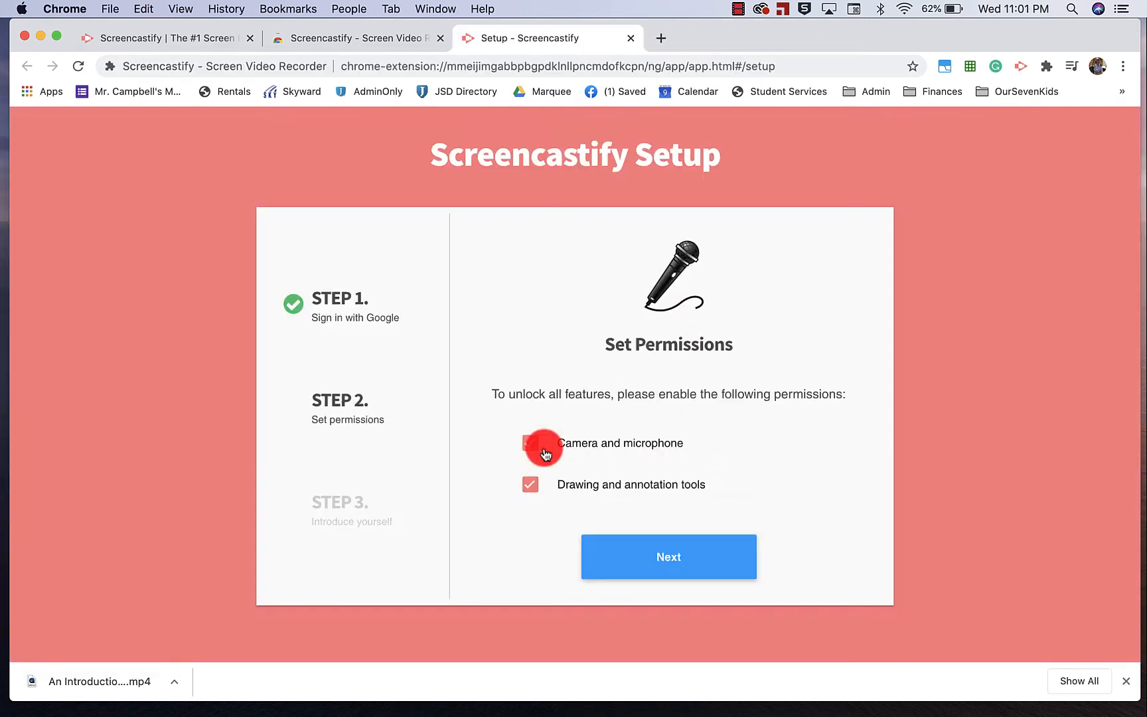
Step: Grant camera and microphone permission, allow the extra permissions, and finish setup to the Hooray welcome page
{"action": "left_click", "coordinate": [529, 443]}
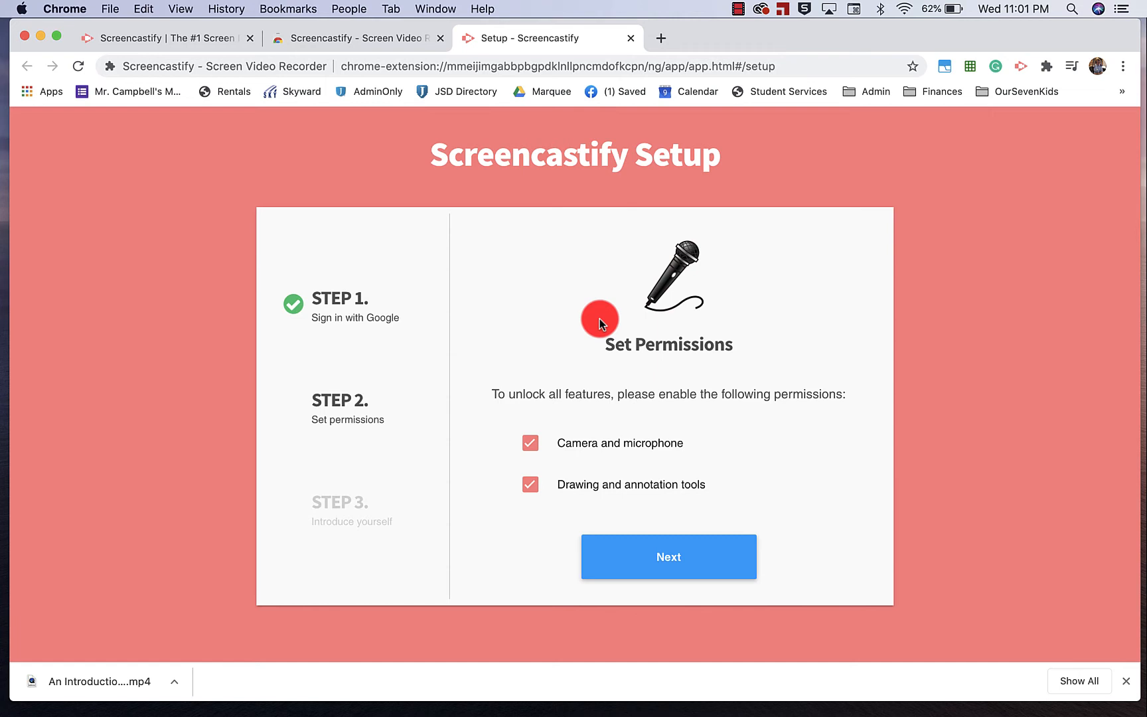
{"action": "mouse_move", "coordinate": [693, 462]}
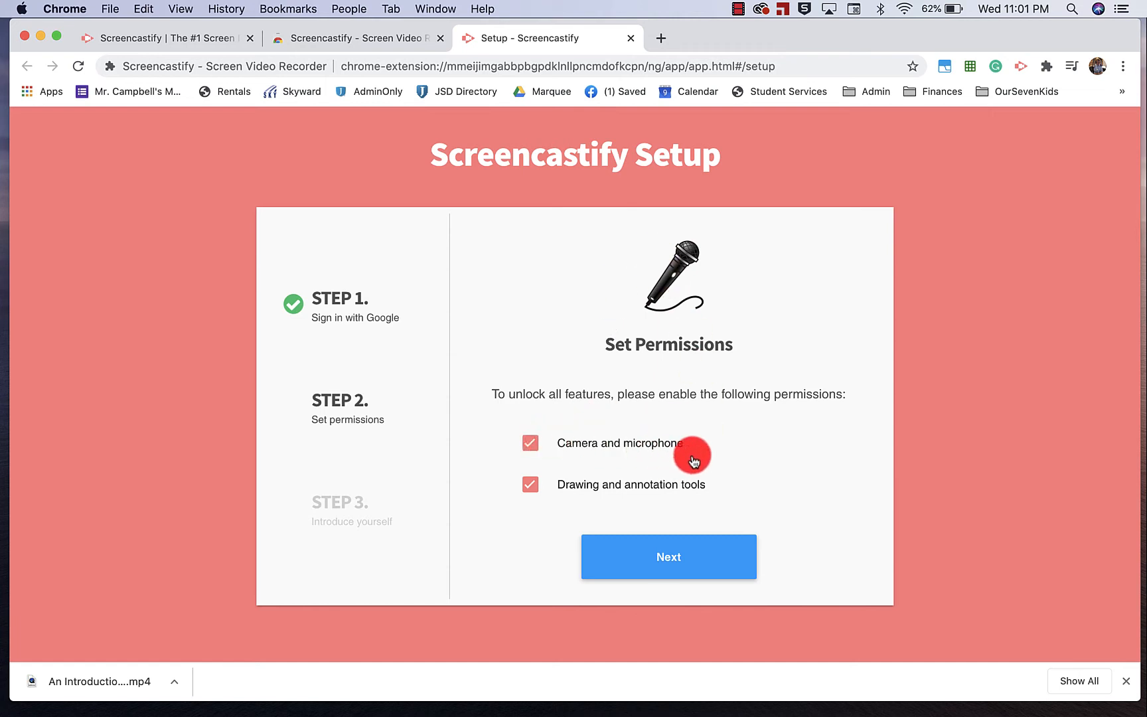
{"action": "mouse_move", "coordinate": [699, 491]}
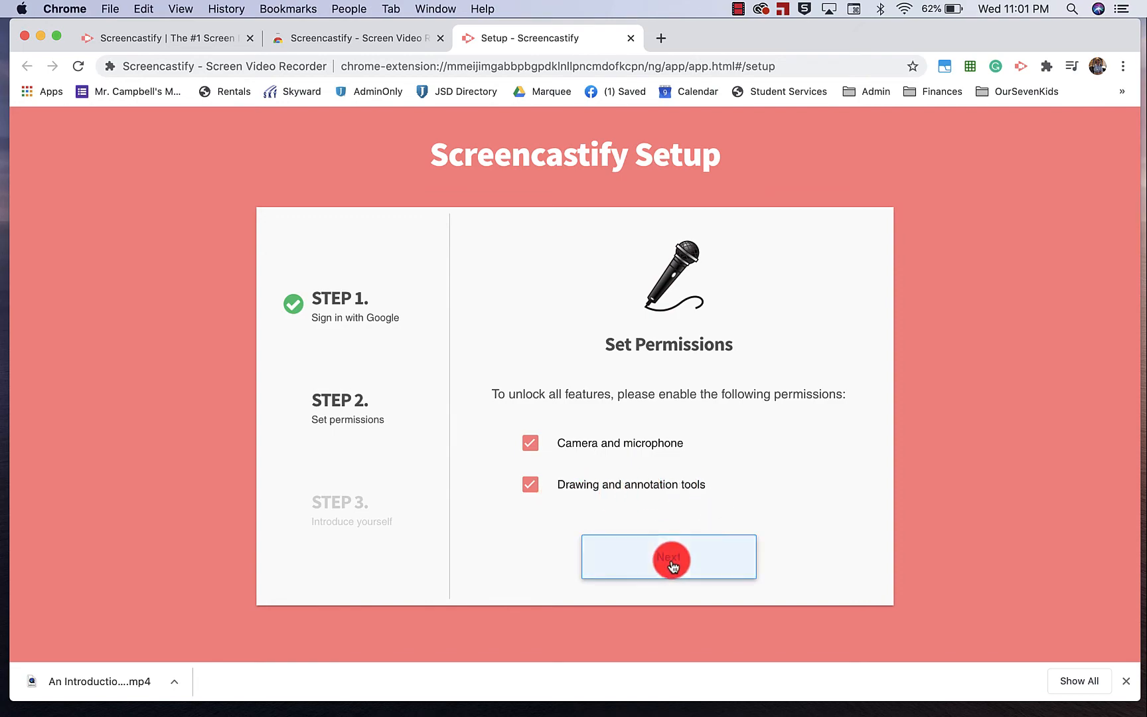
{"action": "left_click", "coordinate": [667, 556]}
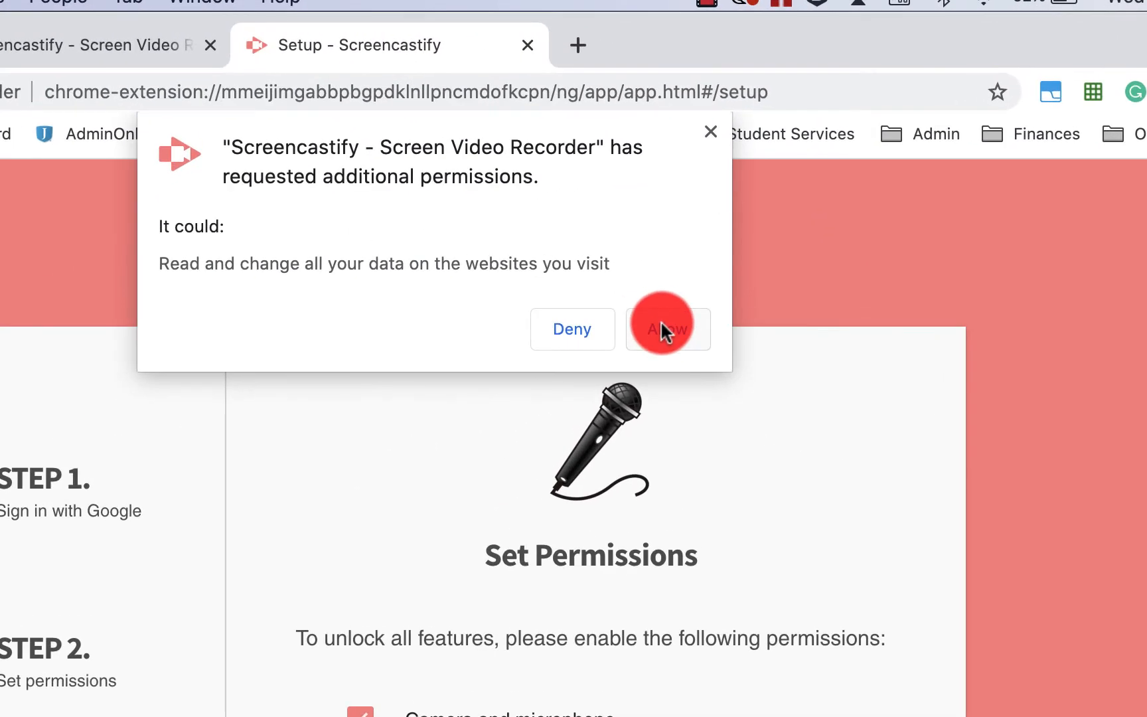
{"action": "left_click", "coordinate": [666, 328]}
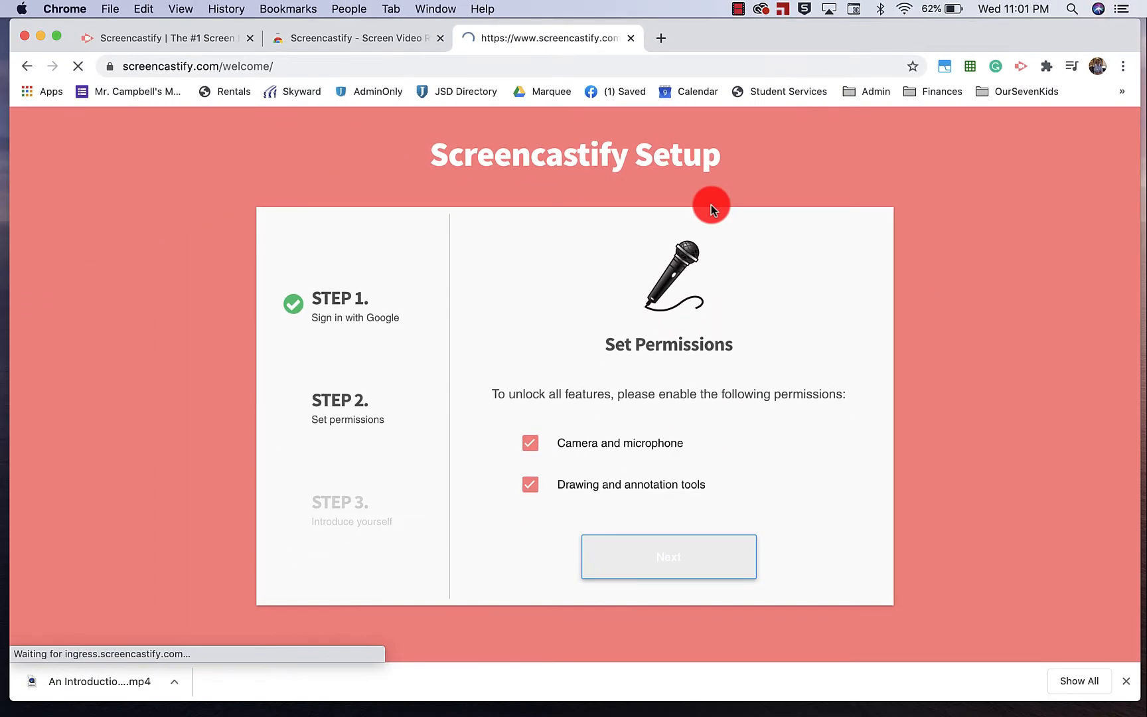
{"action": "left_click", "coordinate": [667, 556]}
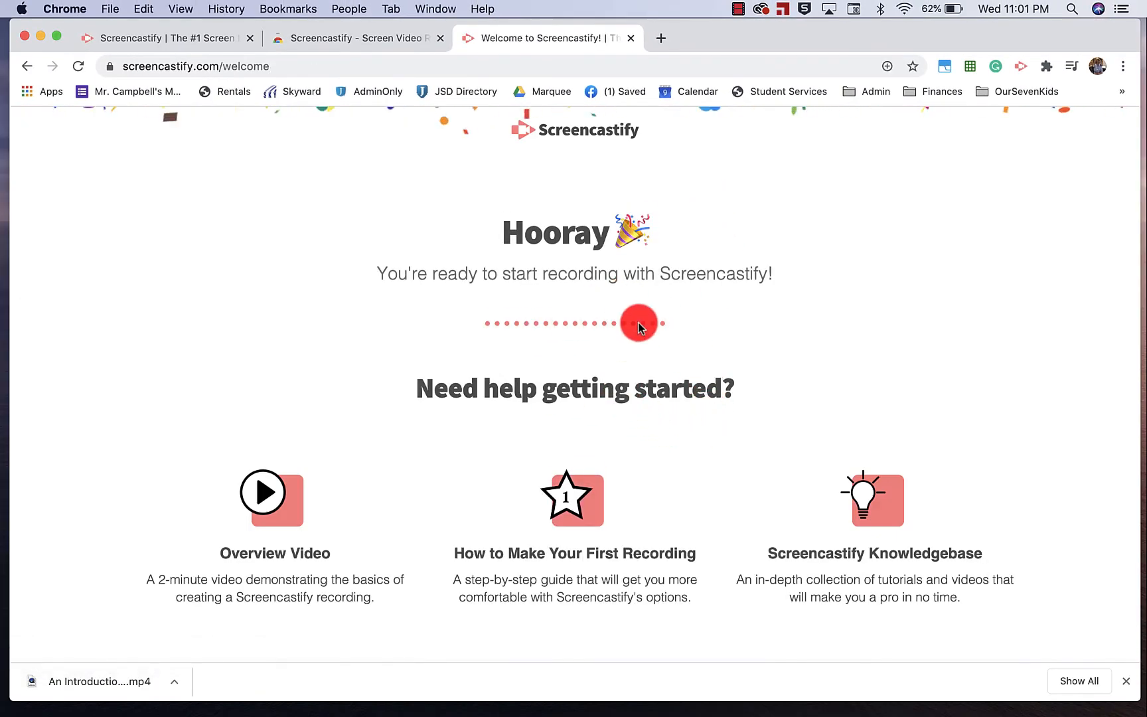